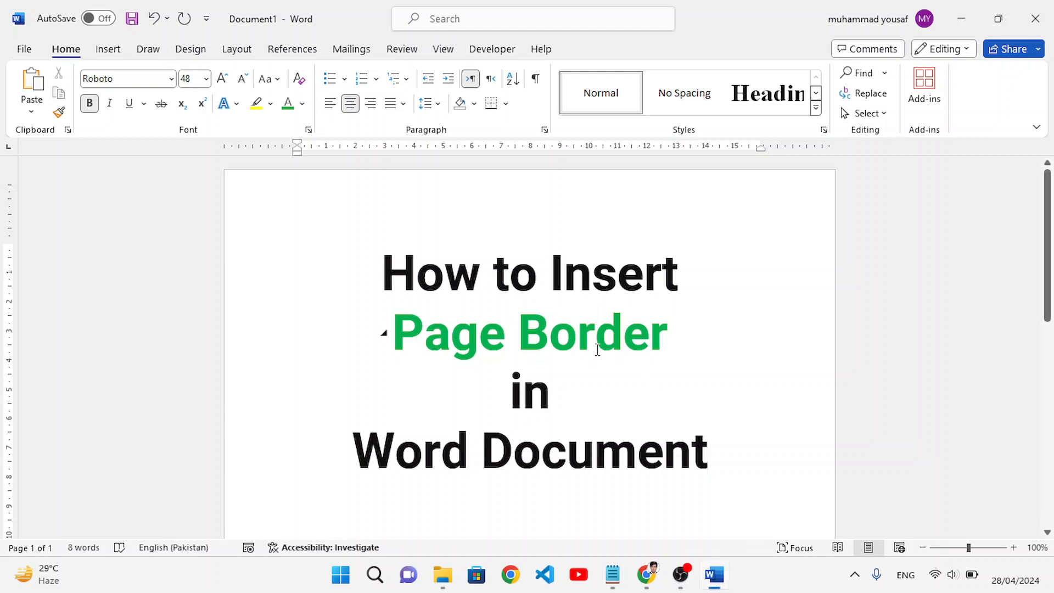
Show the Design ribbon with the Page Background tools above the title page.
{"action": "scroll", "scroll_direction": "down", "scroll_amount": 3}
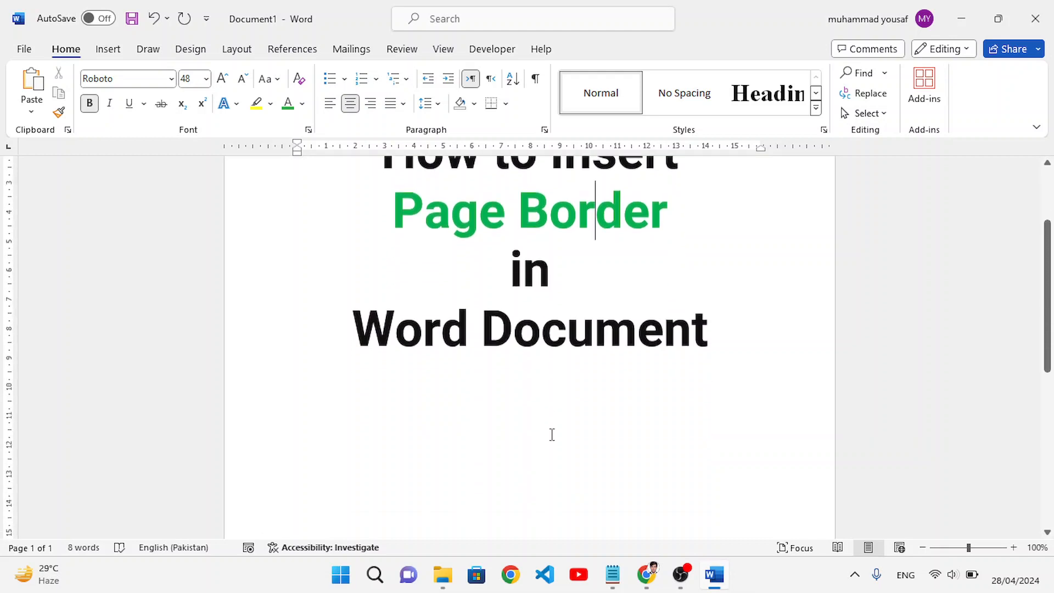
{"action": "scroll", "scroll_direction": "down", "scroll_amount": 3}
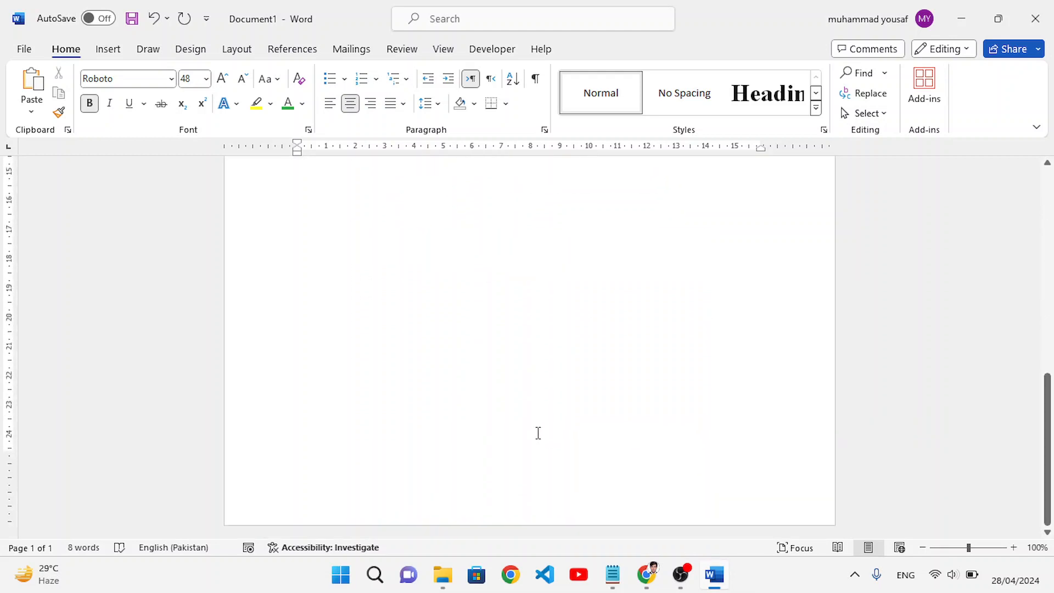
{"action": "scroll", "scroll_direction": "up", "scroll_amount": 3}
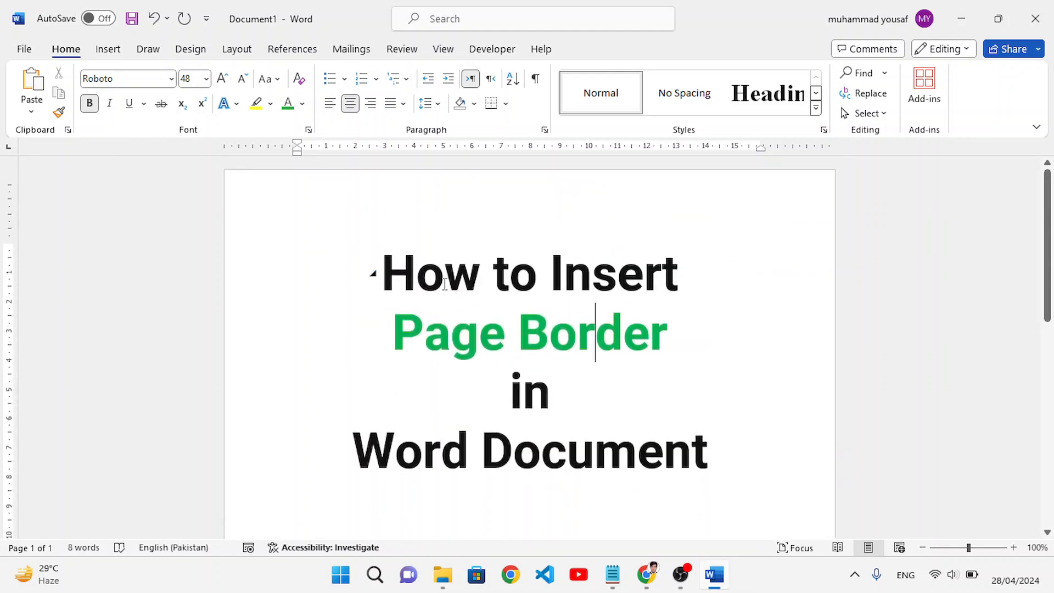
{"action": "mouse_move", "coordinate": [272, 235]}
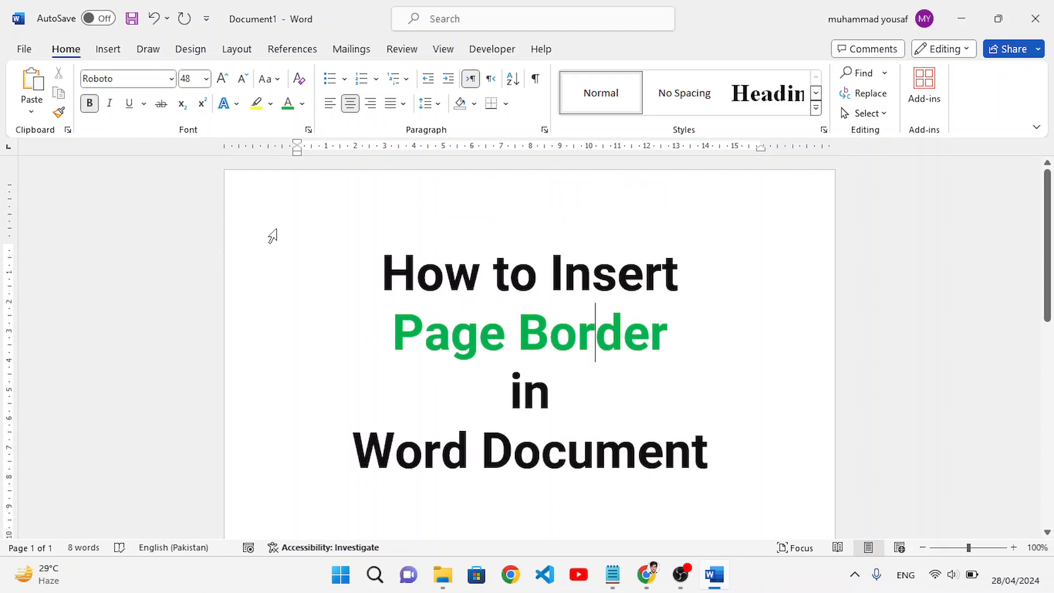
{"action": "mouse_move", "coordinate": [199, 59]}
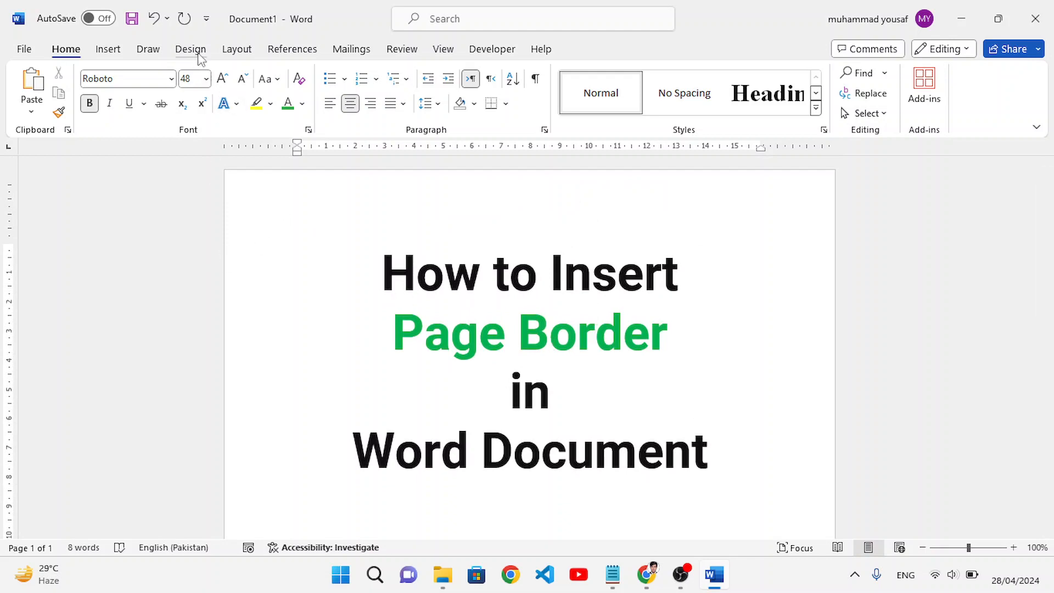
{"action": "left_click", "coordinate": [190, 48]}
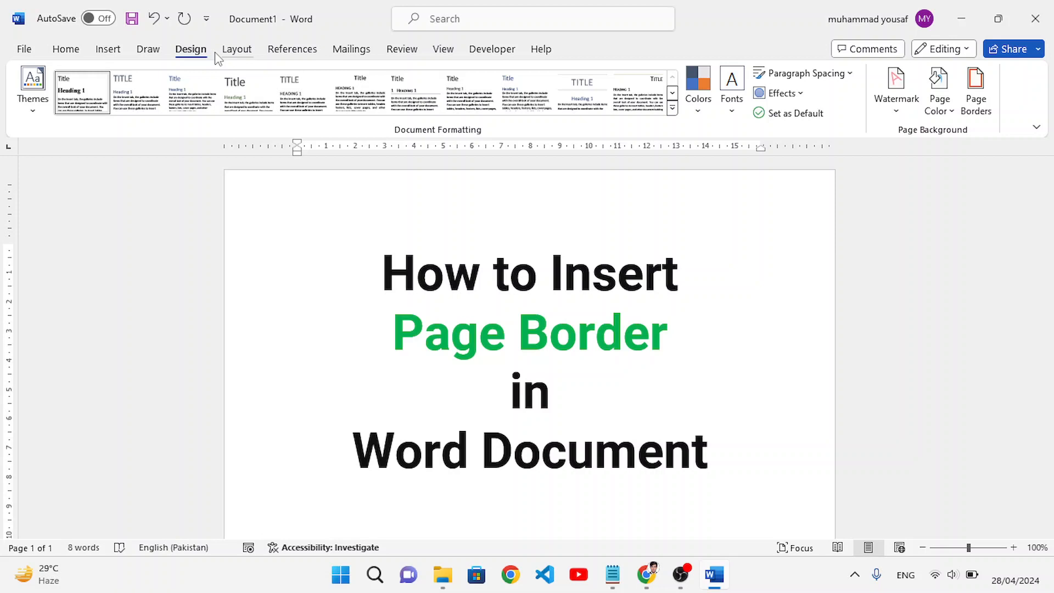
{"action": "mouse_move", "coordinate": [966, 136]}
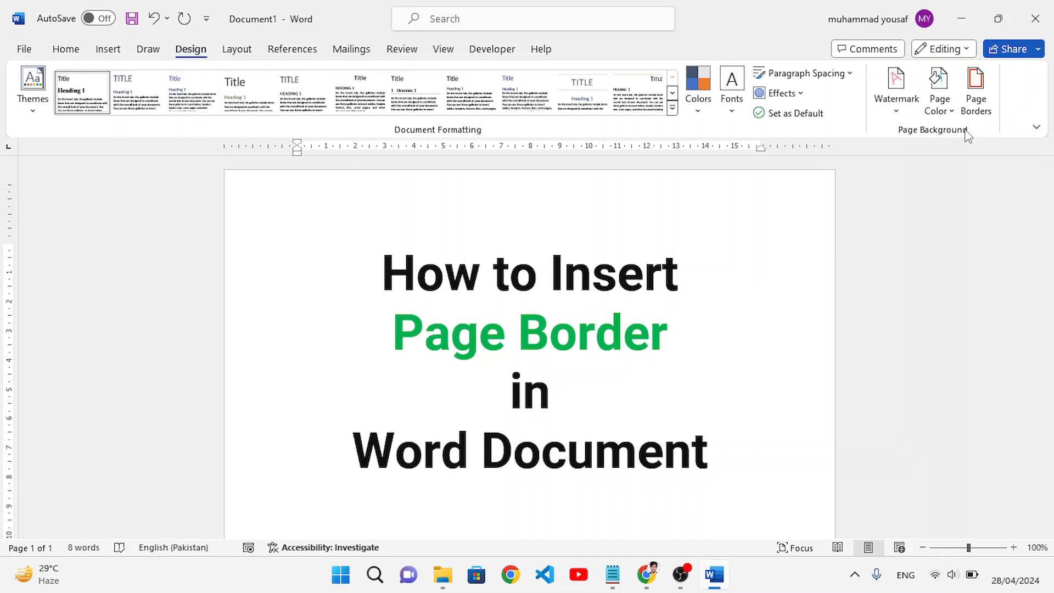
{"action": "left_click", "coordinate": [594, 331]}
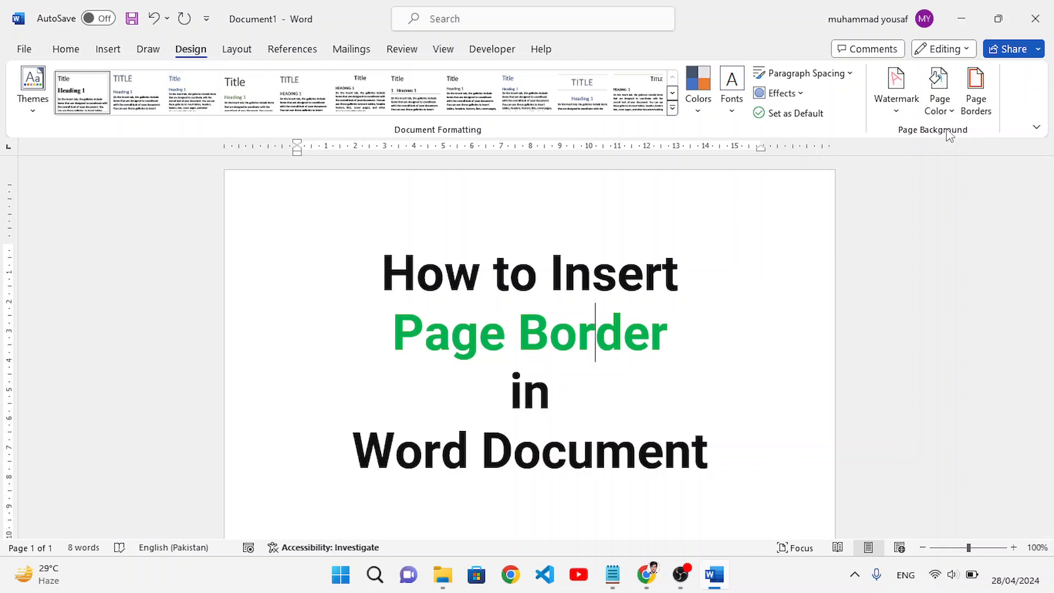
{"action": "mouse_move", "coordinate": [976, 91]}
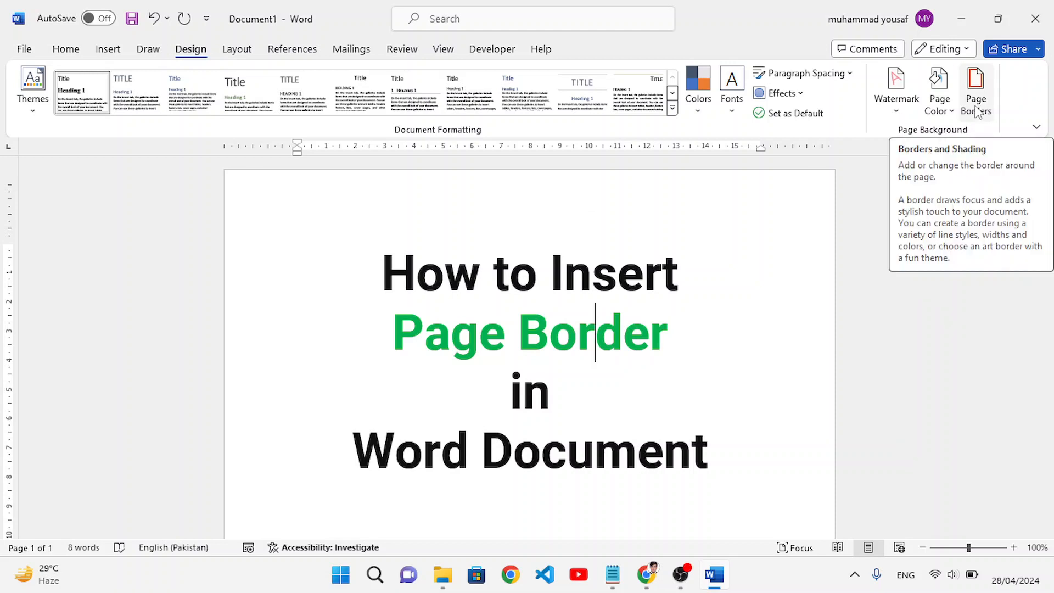
Bring up the Borders and Shading settings and browse the line styles.
{"action": "left_click", "coordinate": [975, 92]}
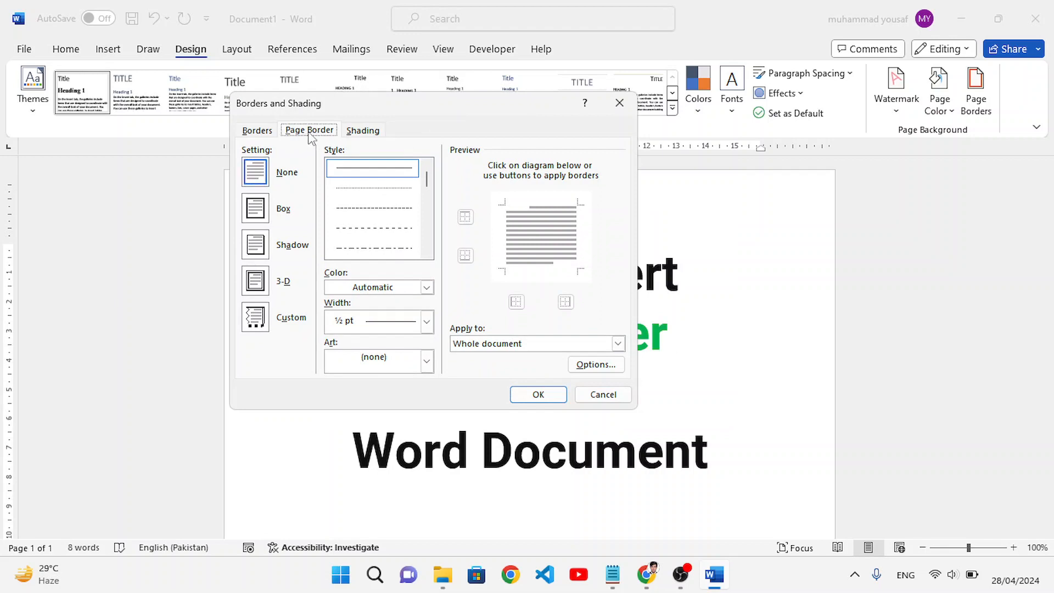
{"action": "mouse_move", "coordinate": [379, 225]}
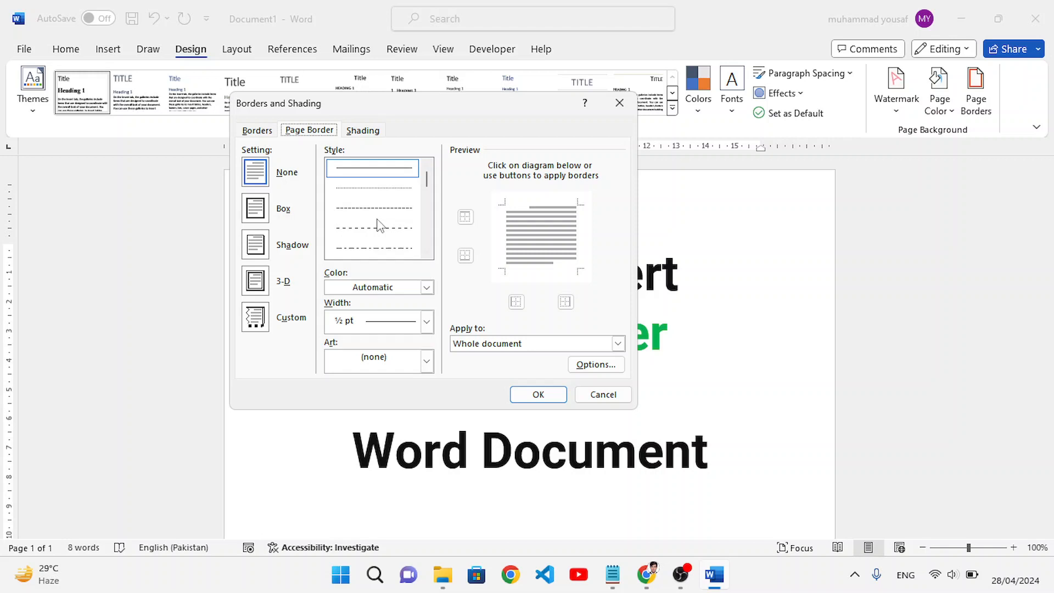
{"action": "scroll", "scroll_direction": "down", "scroll_amount": 3}
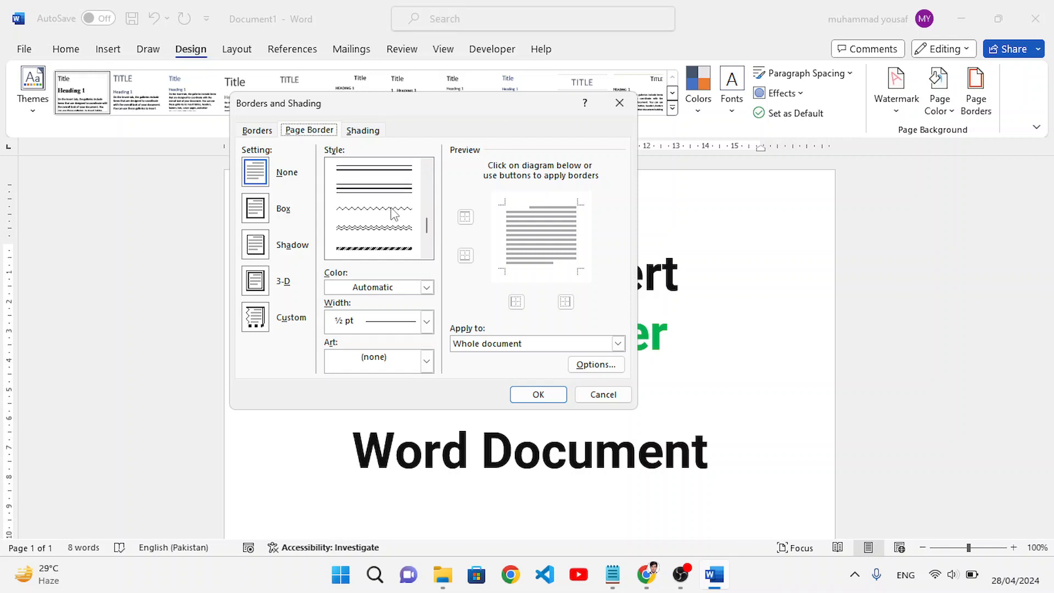
{"action": "scroll", "scroll_direction": "down", "scroll_amount": 3}
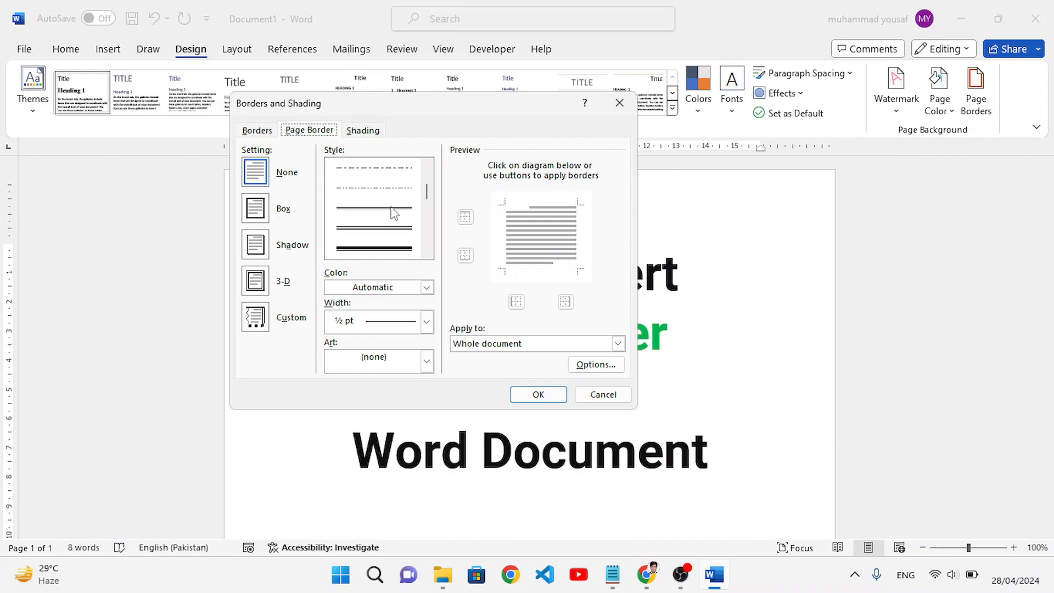
{"action": "scroll", "scroll_direction": "down", "scroll_amount": 3}
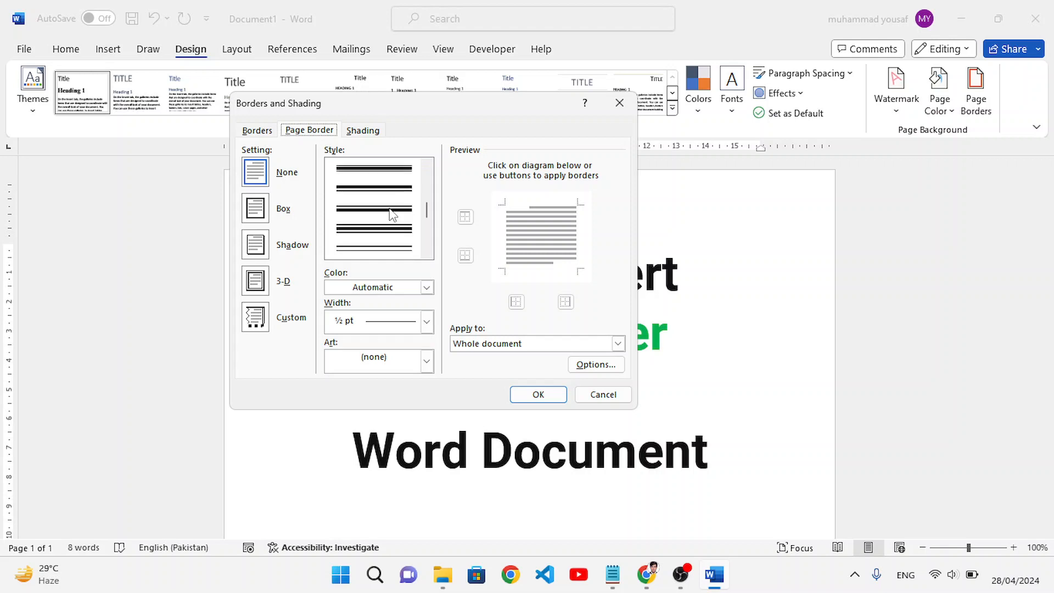
Choose the double wavy line as a custom border for the whole document.
{"action": "left_click", "coordinate": [373, 247]}
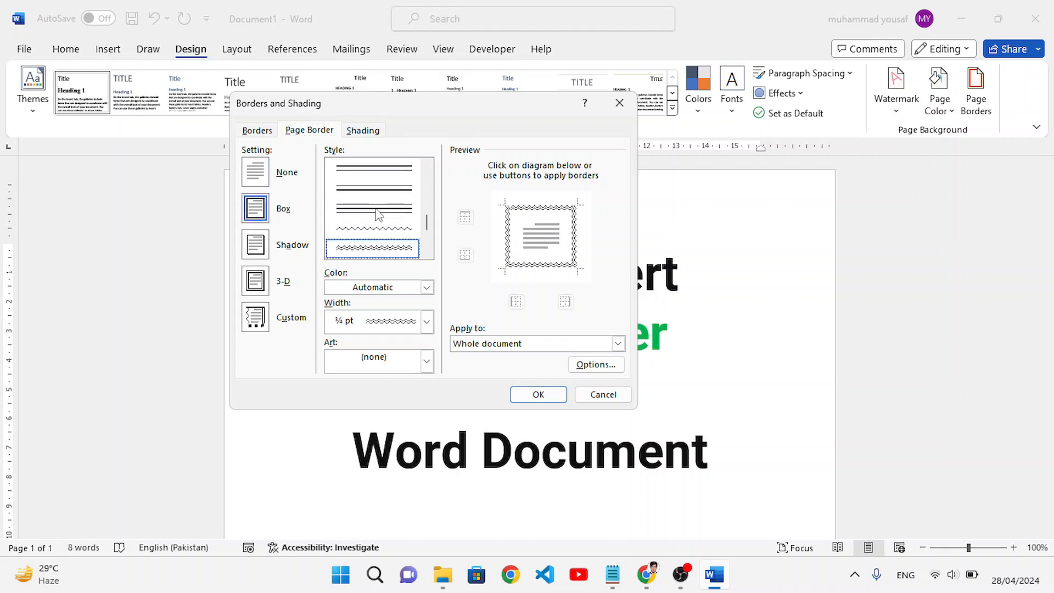
{"action": "mouse_move", "coordinate": [545, 215]}
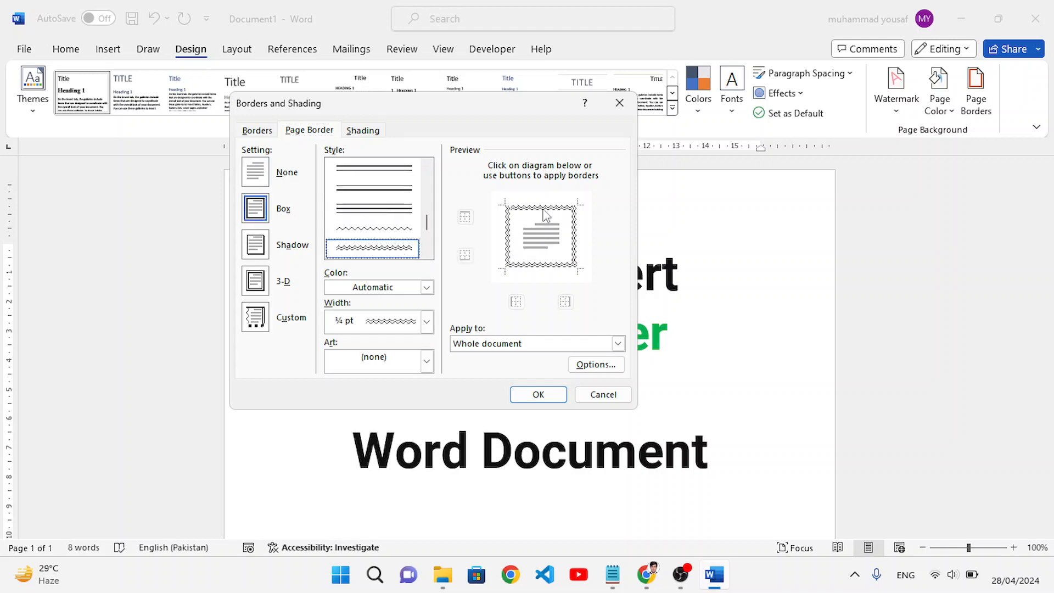
{"action": "mouse_move", "coordinate": [572, 235]}
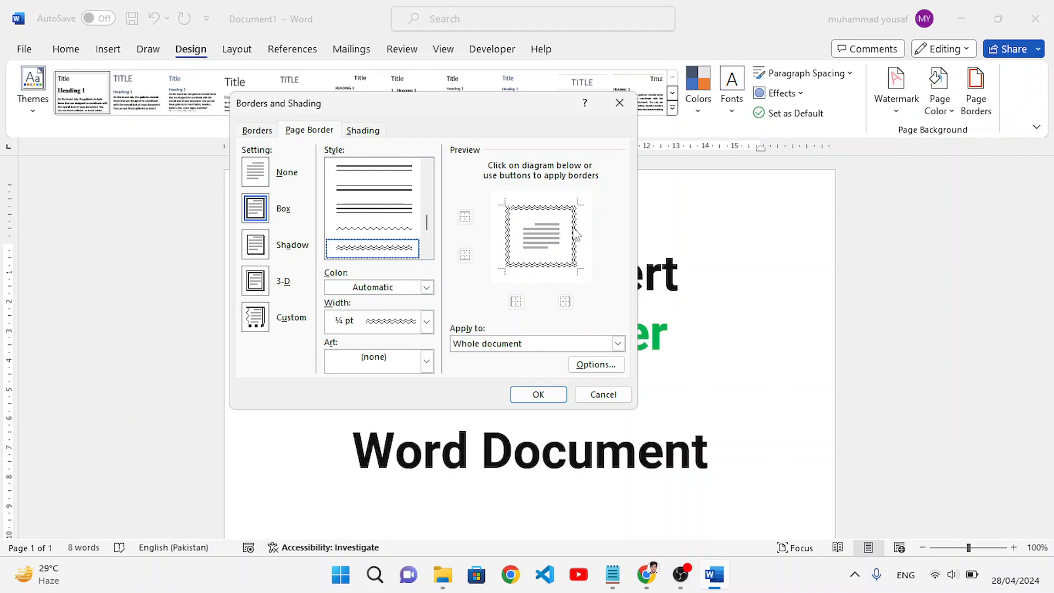
{"action": "left_click", "coordinate": [564, 247]}
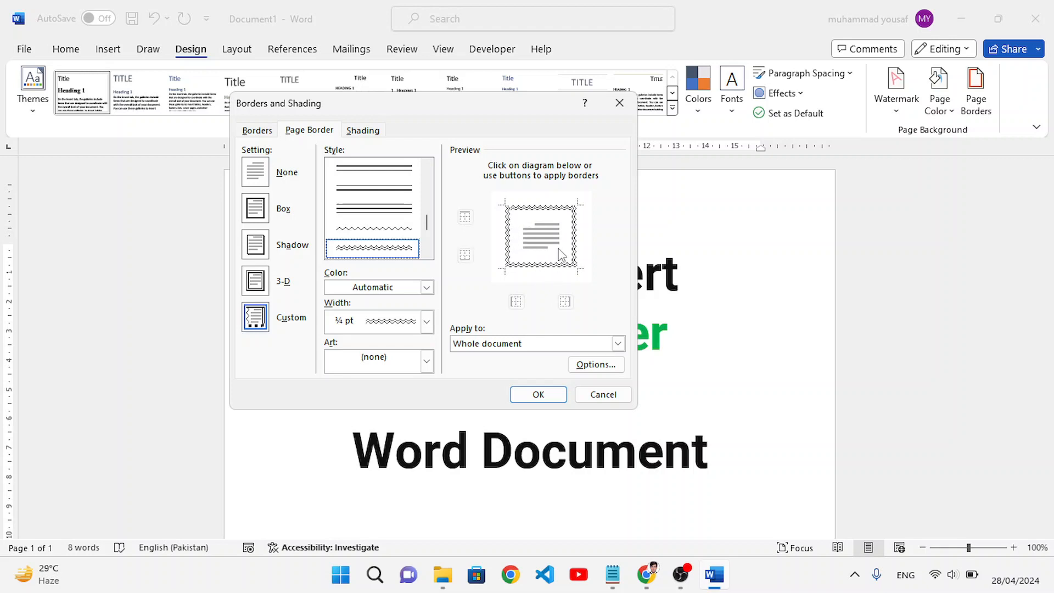
{"action": "mouse_move", "coordinate": [529, 243]}
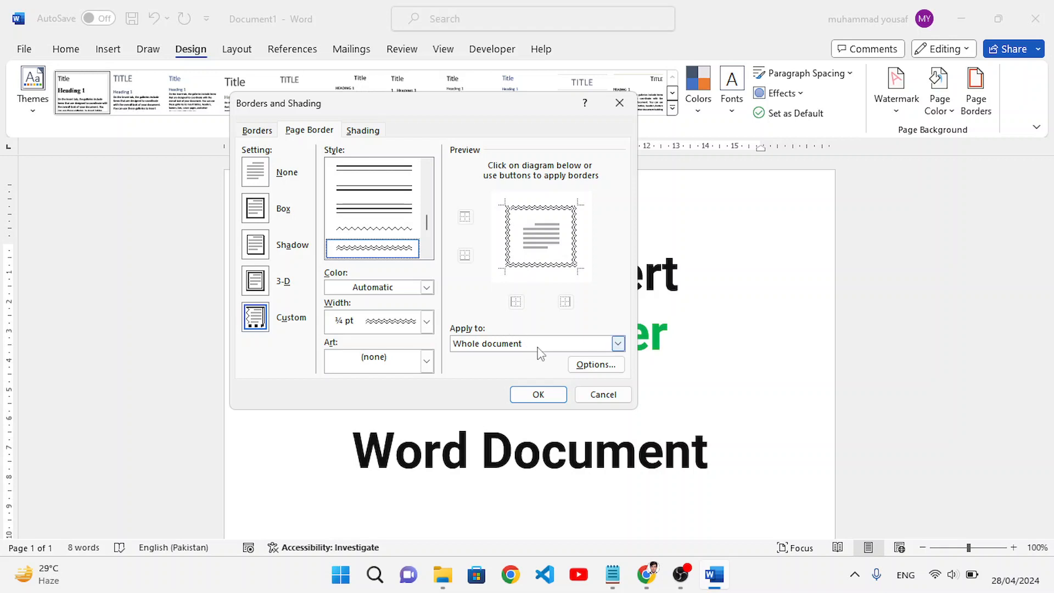
{"action": "mouse_move", "coordinate": [490, 347]}
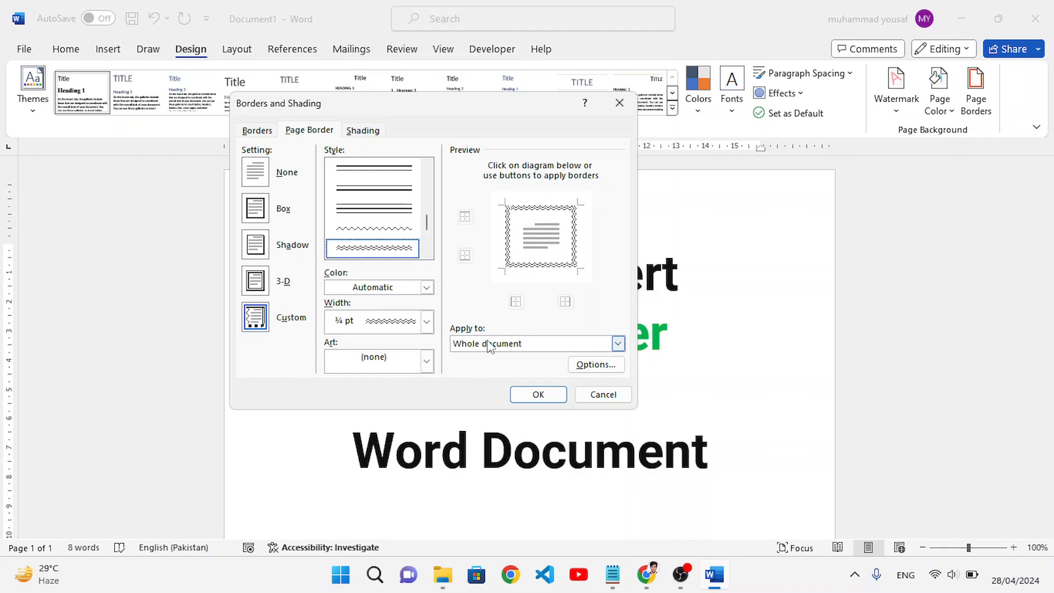
Apply the thin black wavy border to the whole document and view it on the page.
{"action": "left_click", "coordinate": [616, 344]}
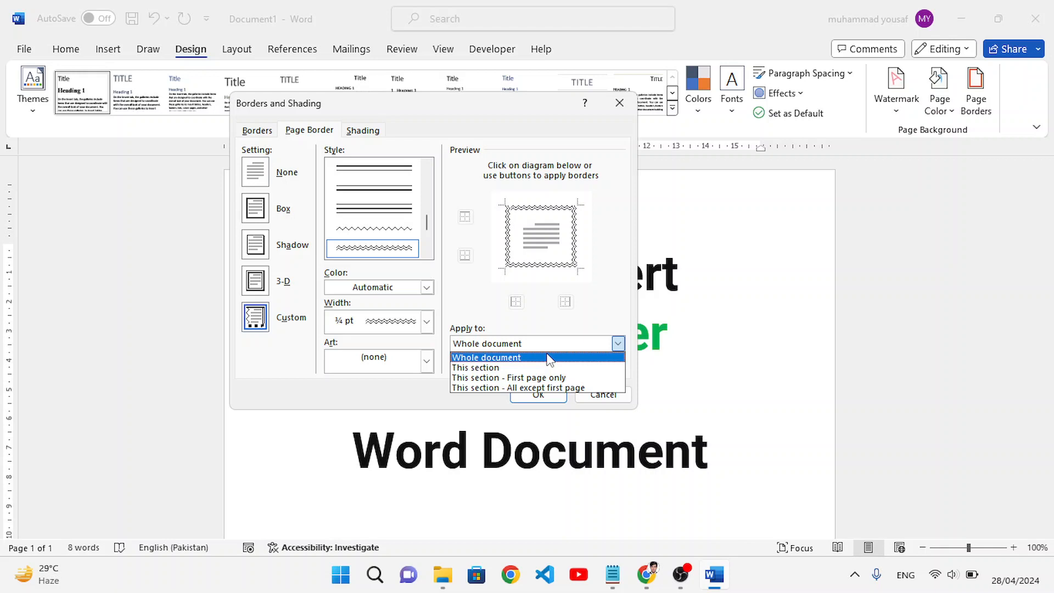
{"action": "mouse_move", "coordinate": [528, 376]}
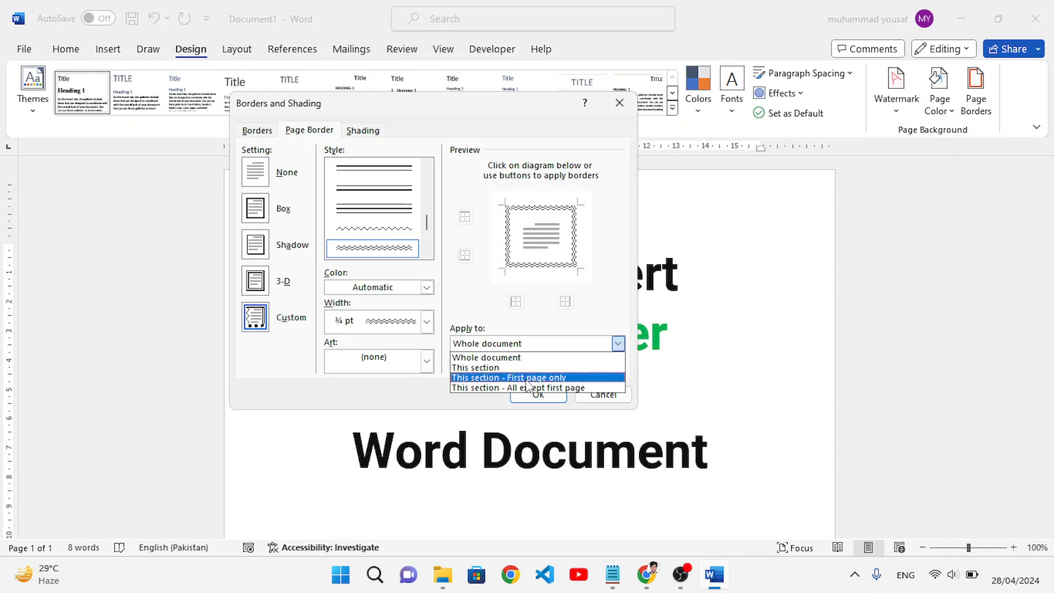
{"action": "mouse_move", "coordinate": [517, 388]}
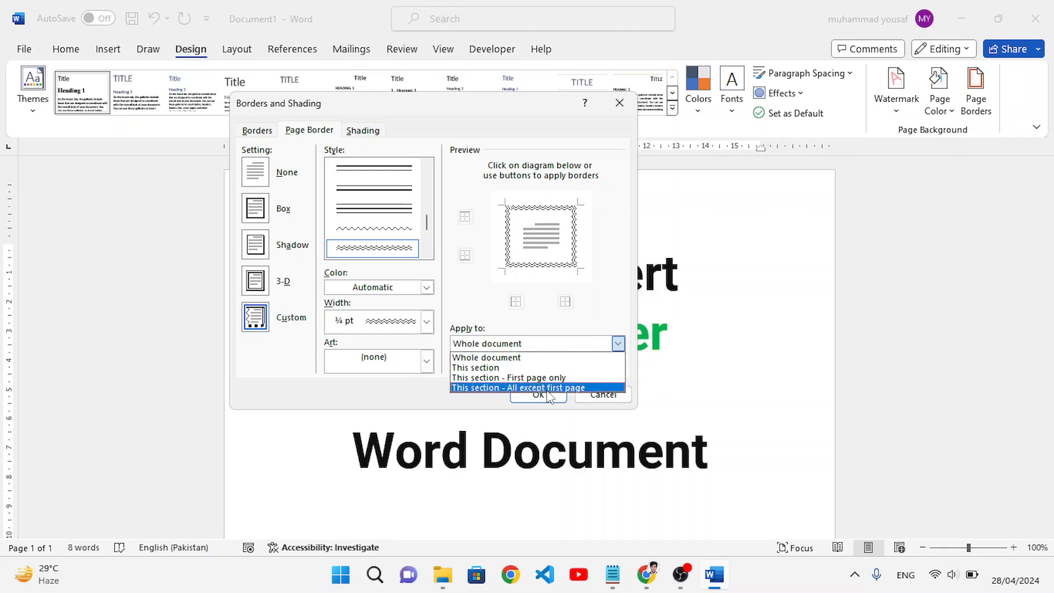
{"action": "mouse_move", "coordinate": [525, 377]}
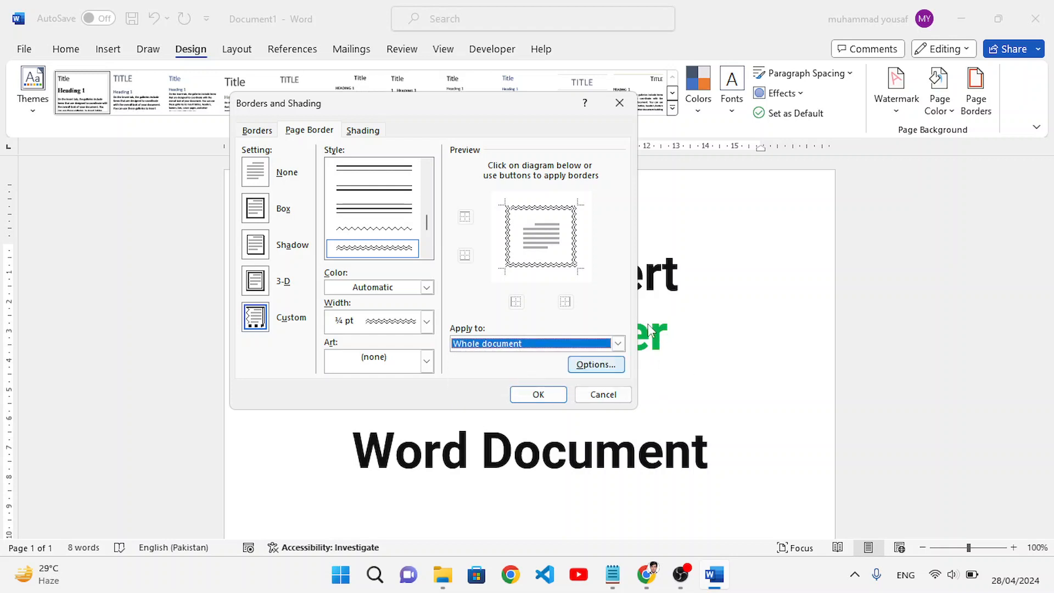
{"action": "mouse_move", "coordinate": [611, 415]}
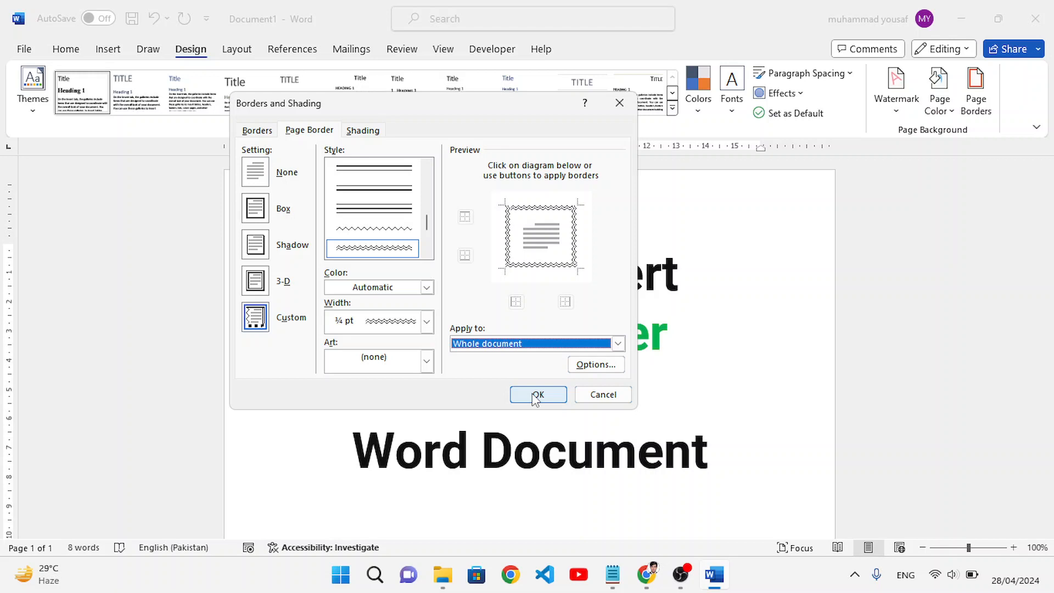
{"action": "left_click", "coordinate": [537, 394]}
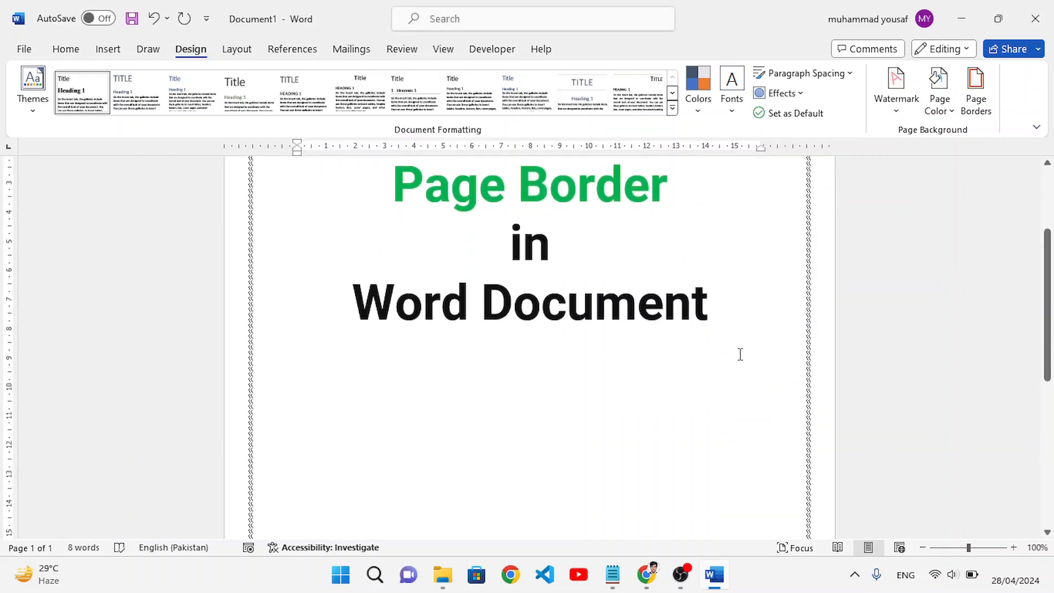
{"action": "scroll", "scroll_direction": "down", "scroll_amount": 3}
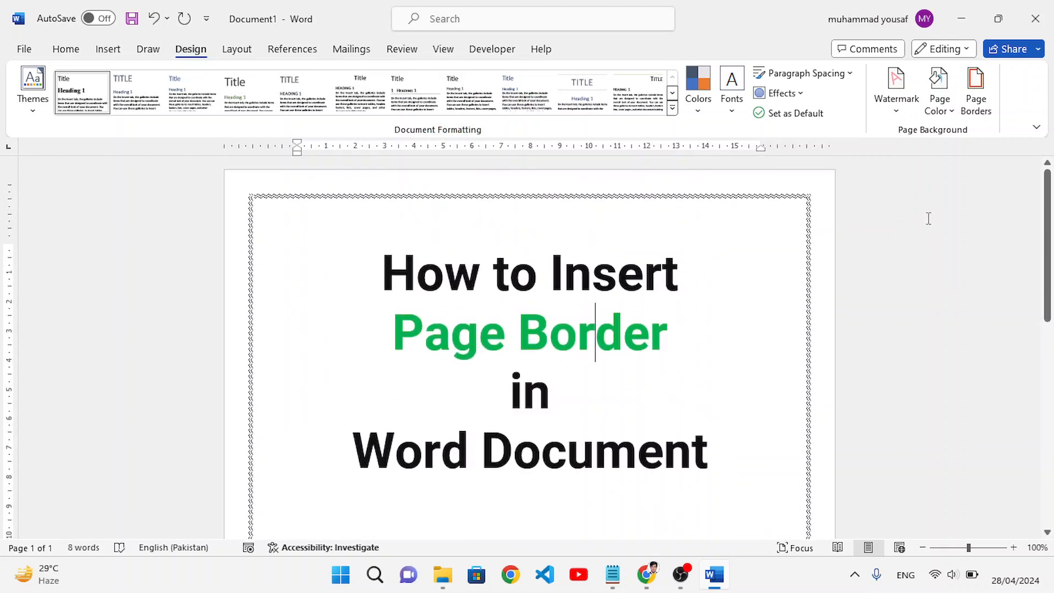
Reopen the border settings and make the wavy box border dark blue.
{"action": "left_click", "coordinate": [976, 91]}
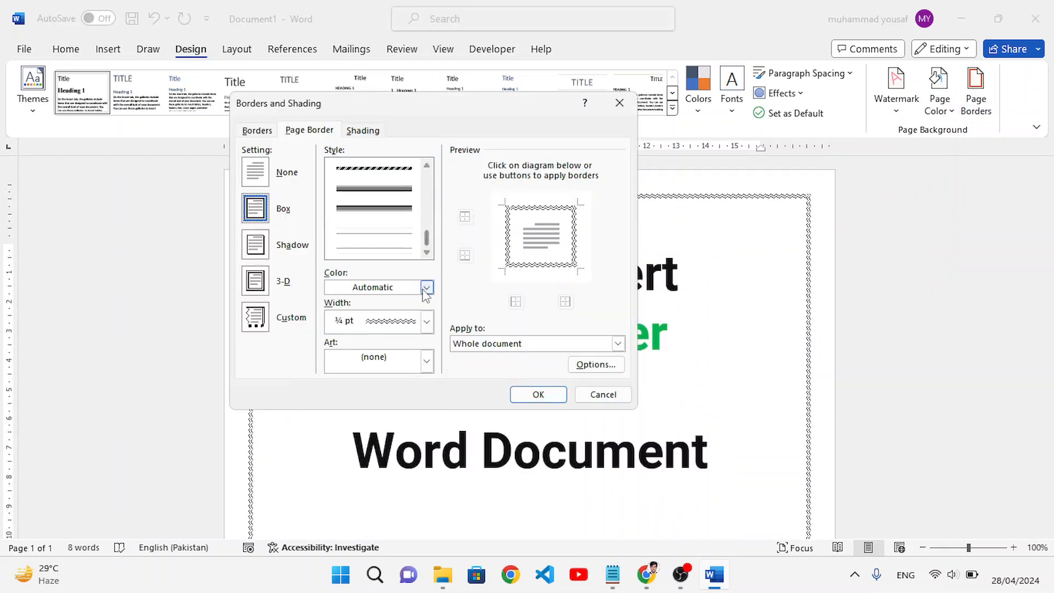
{"action": "left_click", "coordinate": [426, 287]}
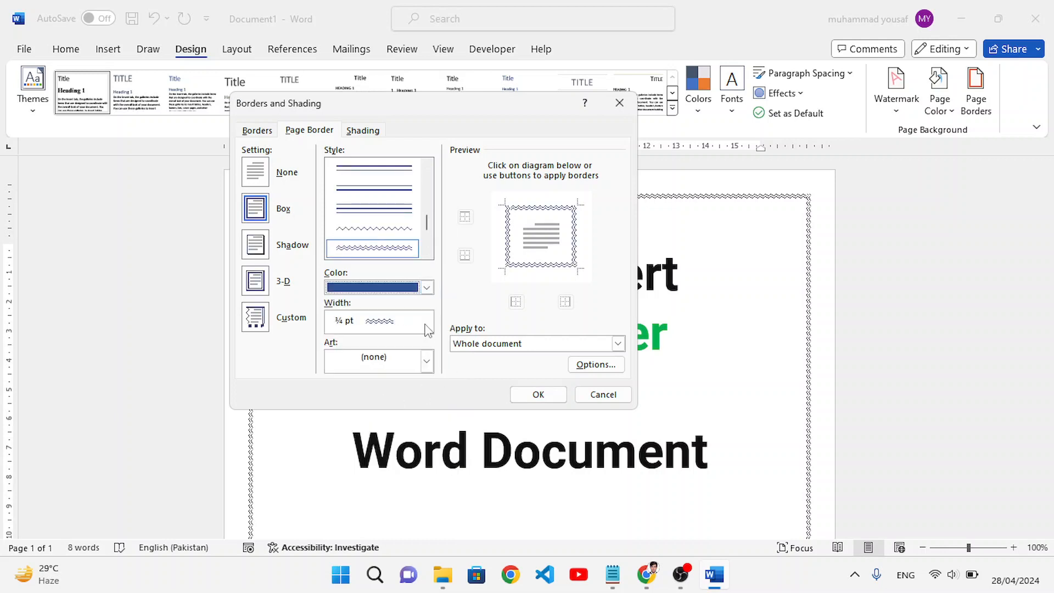
{"action": "mouse_move", "coordinate": [437, 326]}
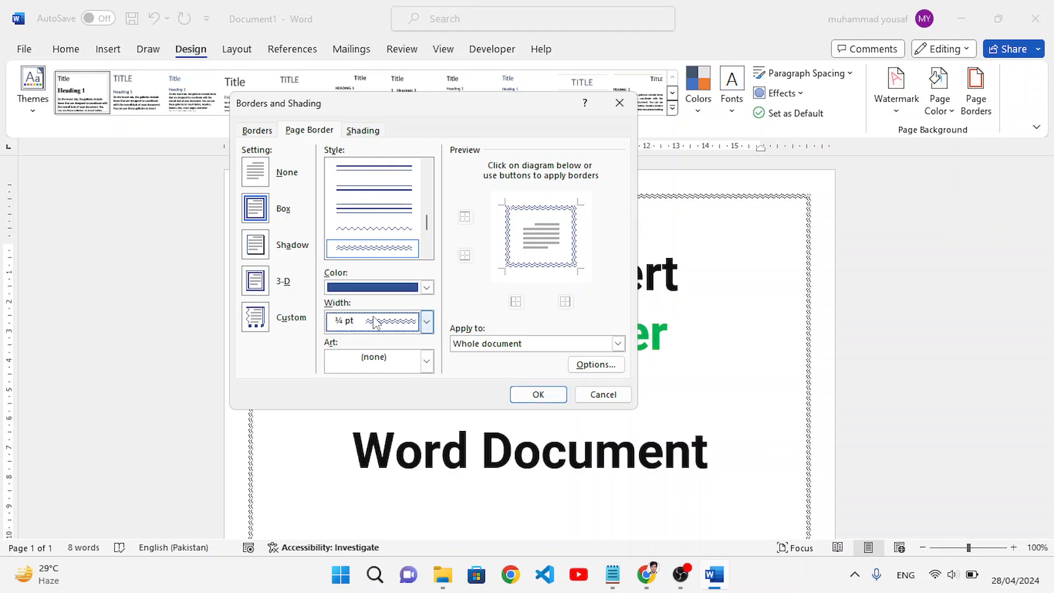
Pick the red hearts design from the Art list and confirm the border.
{"action": "left_click", "coordinate": [425, 361]}
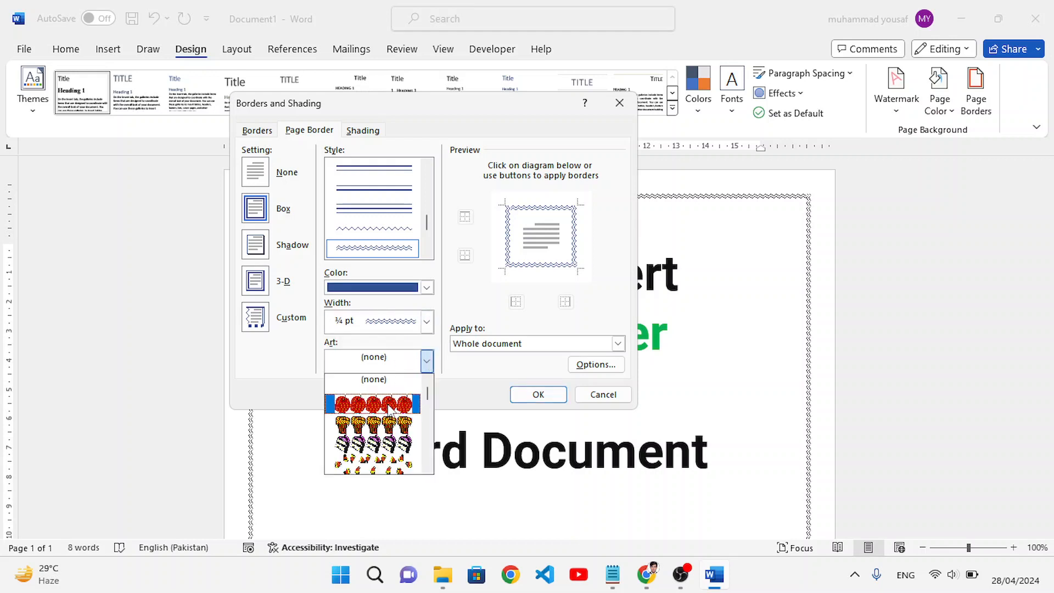
{"action": "scroll", "scroll_direction": "down", "scroll_amount": 3}
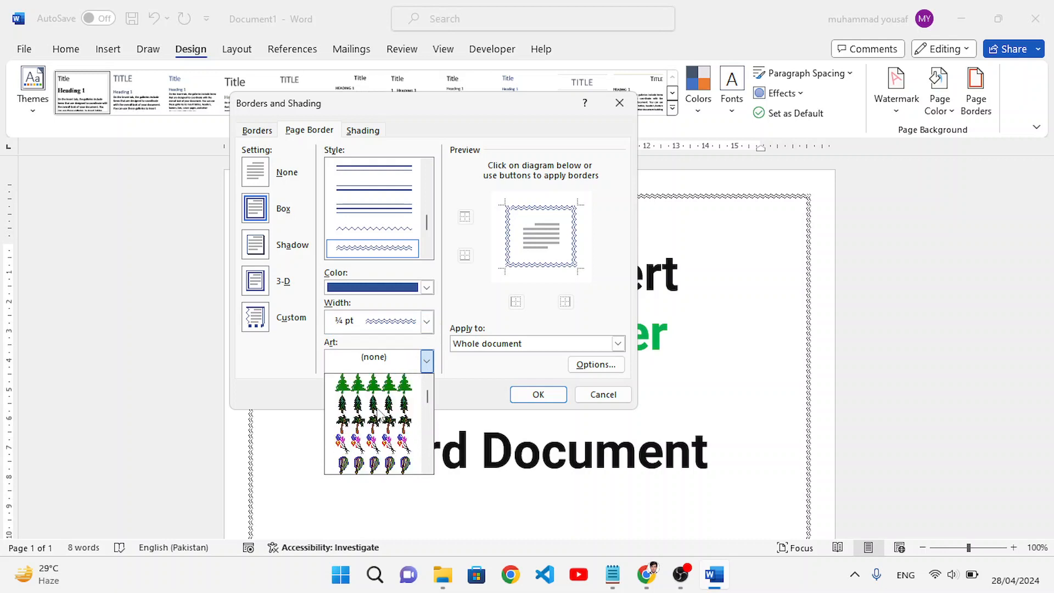
{"action": "scroll", "scroll_direction": "down", "scroll_amount": 3}
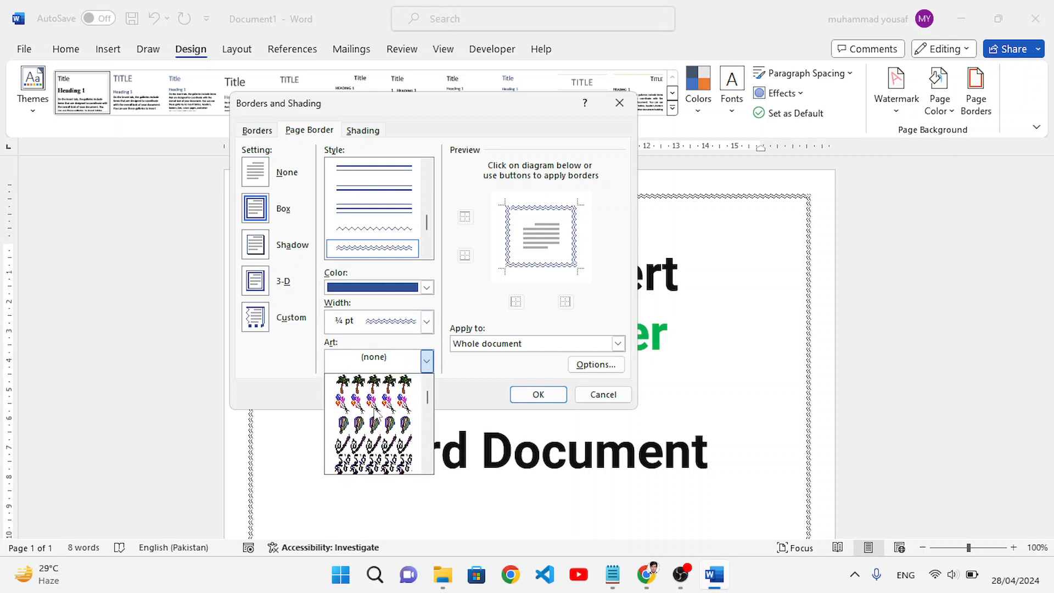
{"action": "scroll", "scroll_direction": "down", "scroll_amount": 3}
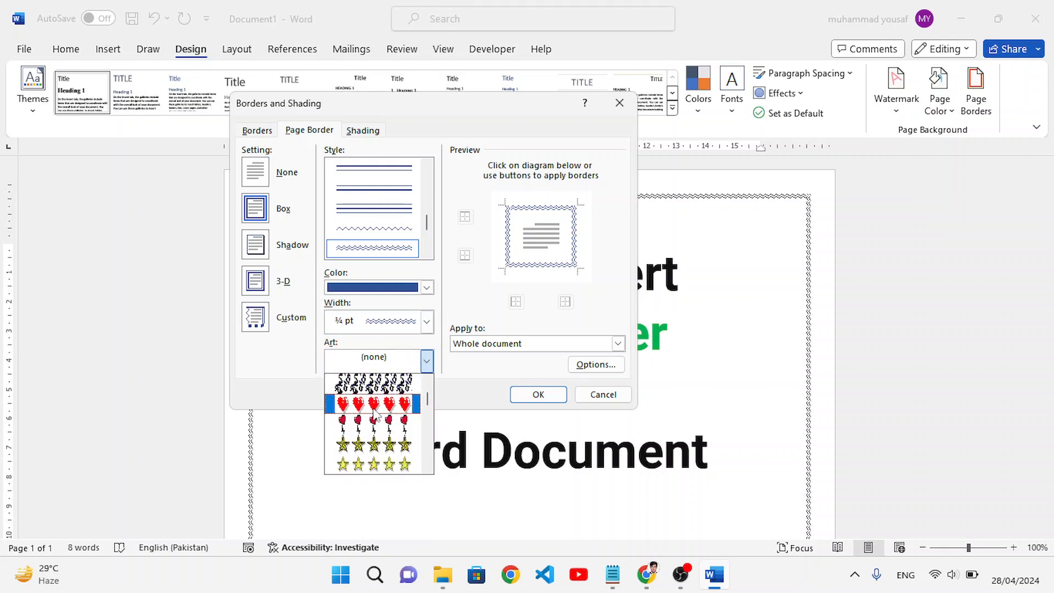
{"action": "left_click", "coordinate": [536, 394]}
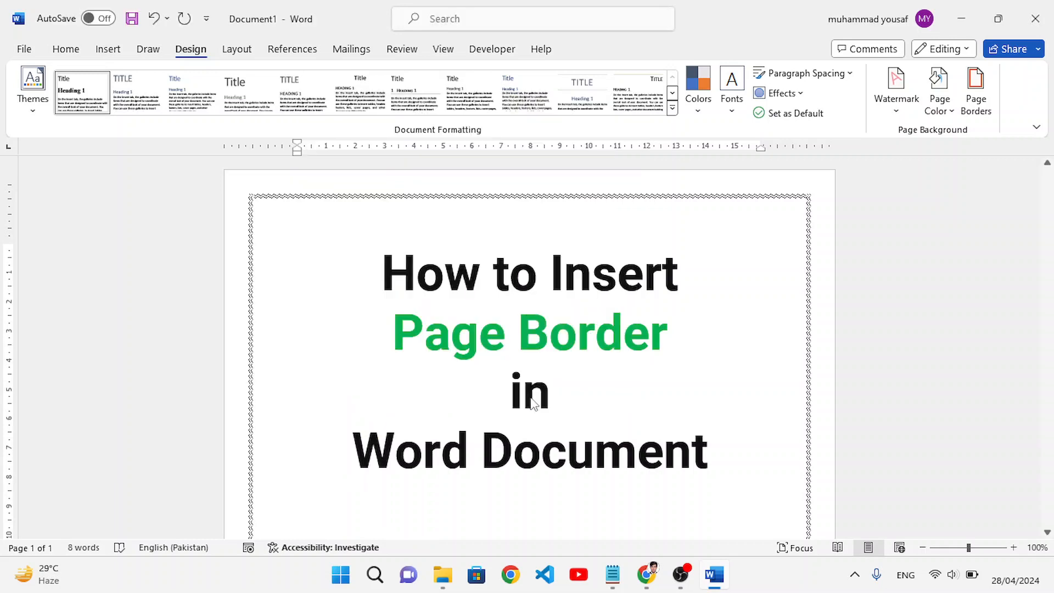
Return to the title page to view the red-hearts art border around it.
{"action": "left_click", "coordinate": [975, 93]}
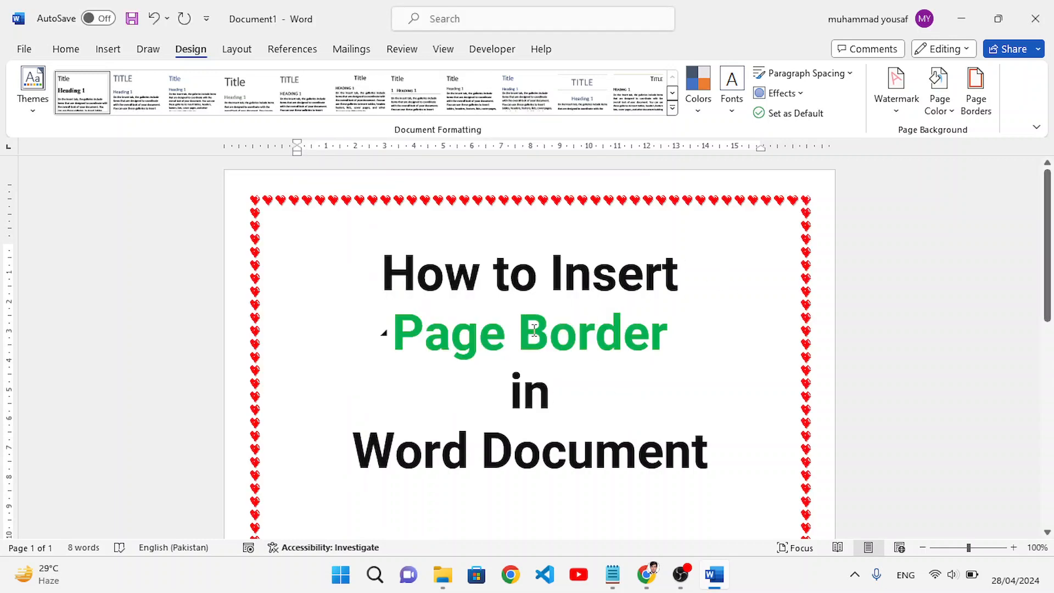
{"action": "mouse_move", "coordinate": [725, 352]}
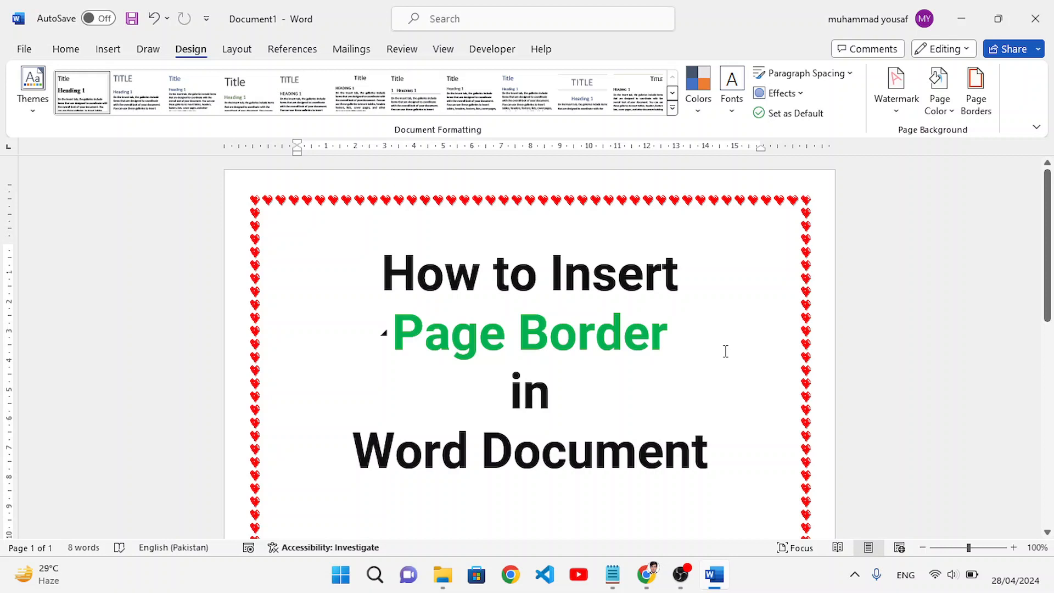
{"action": "left_click", "coordinate": [594, 332]}
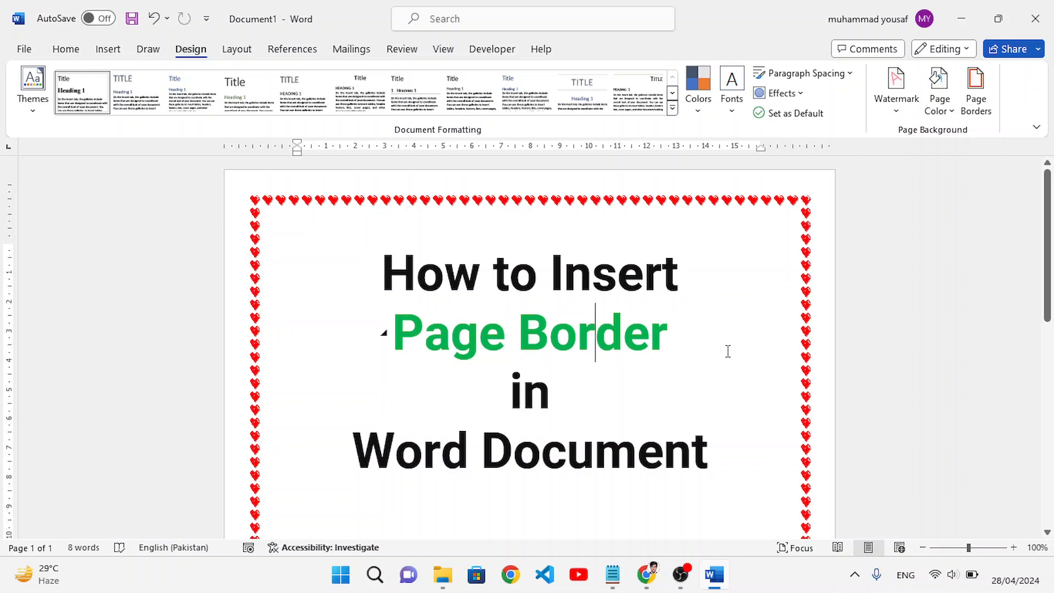
{"action": "mouse_move", "coordinate": [759, 562]}
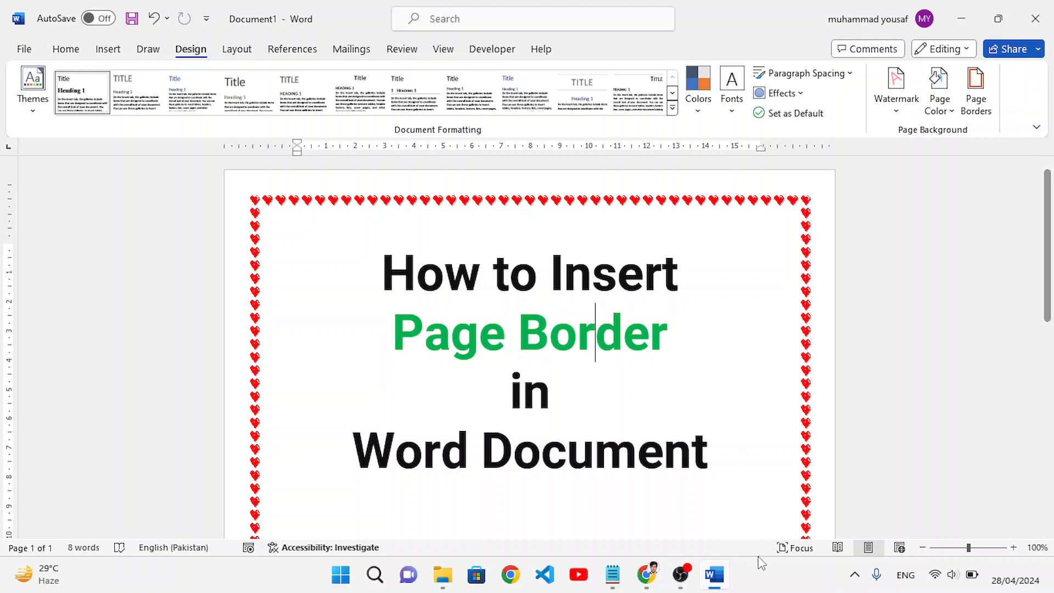